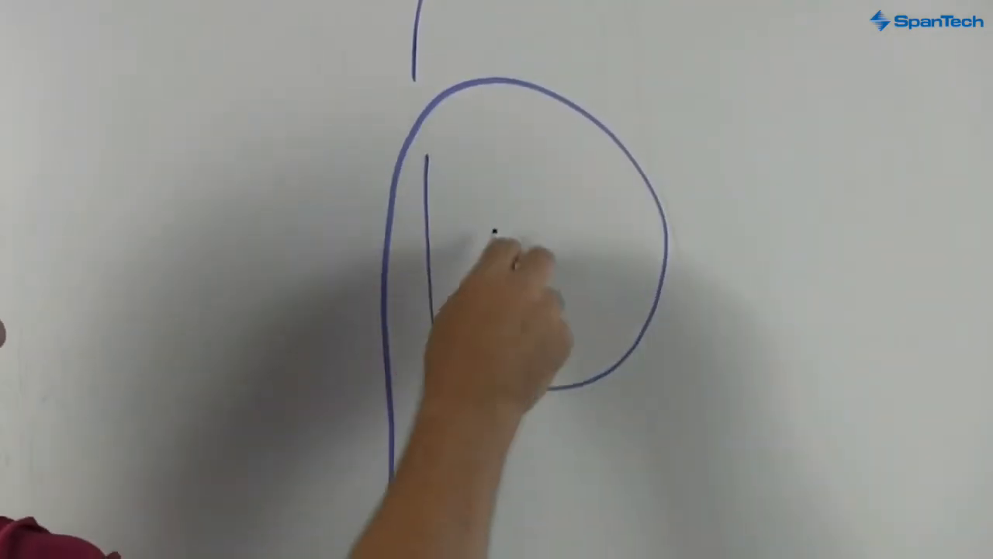
pyautogui.write('TOP')
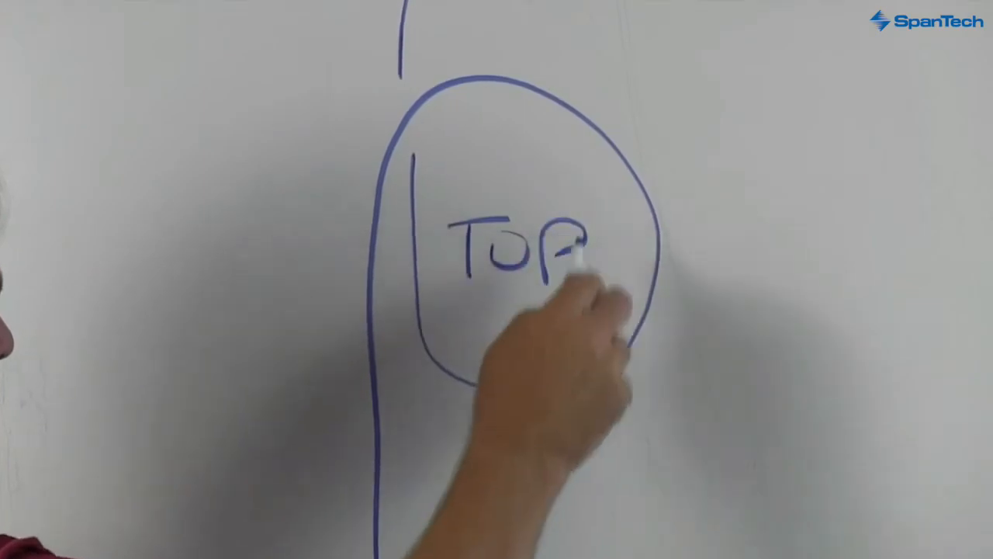